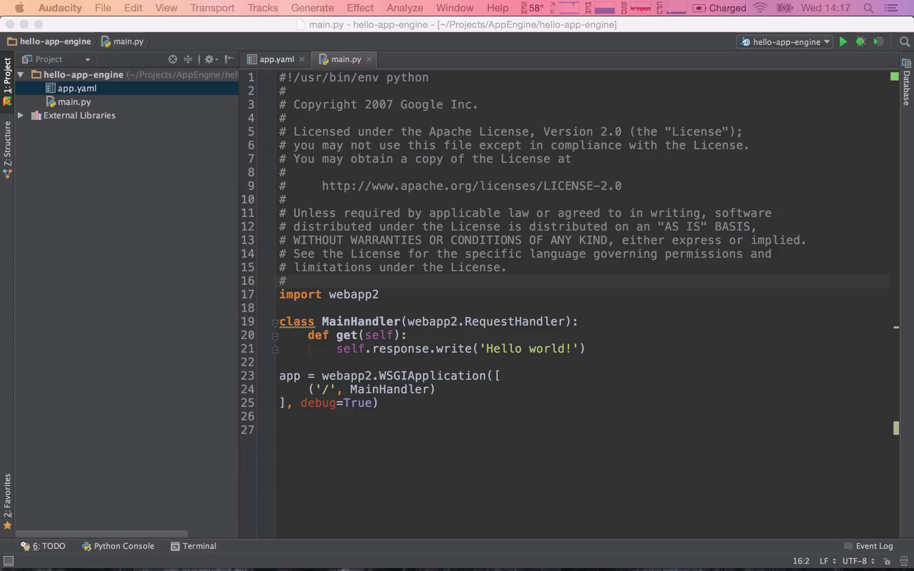
Bring PyCharm's main.py editor to the front over Audacity, focusing the webapp2 handler code.
double_click(512, 322)
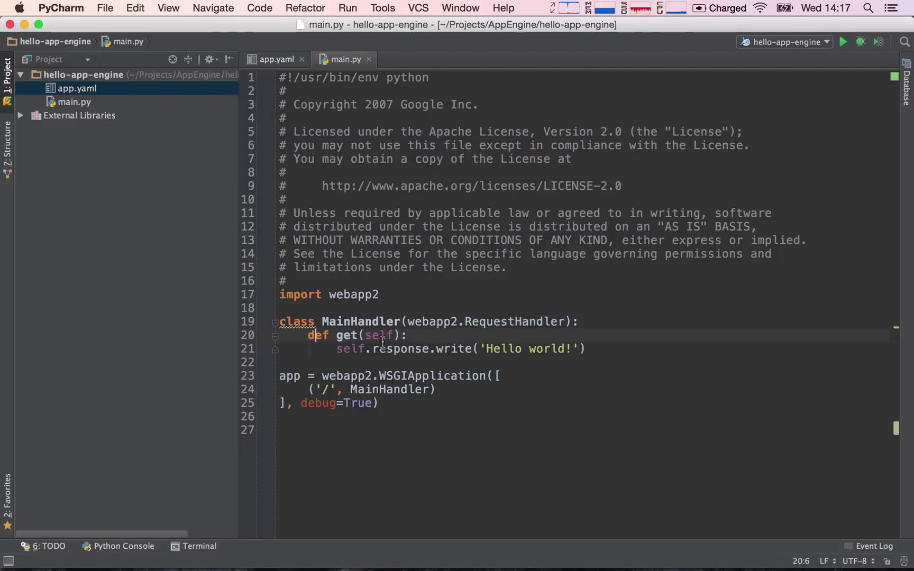
double_click(347, 336)
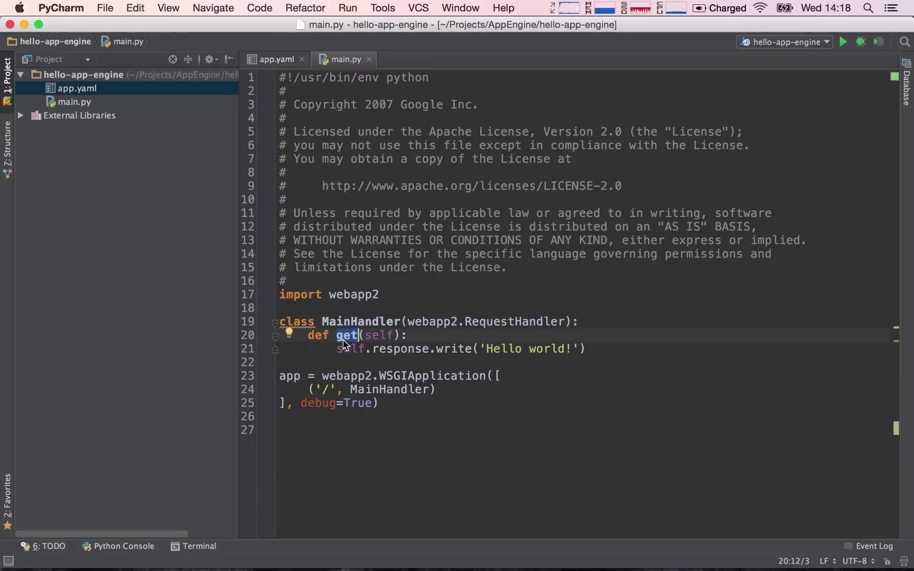
mouse_move(349, 349)
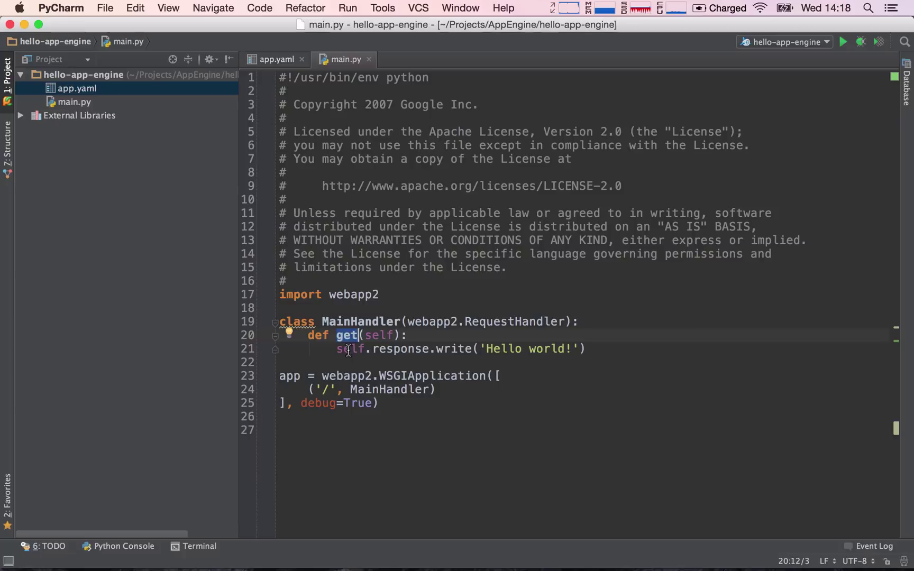
mouse_move(446, 350)
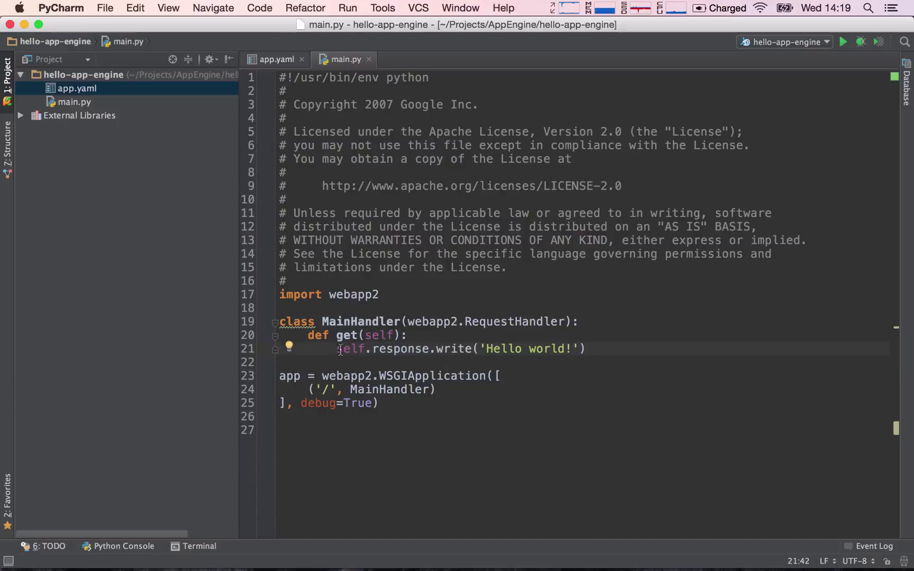
left_click(354, 349)
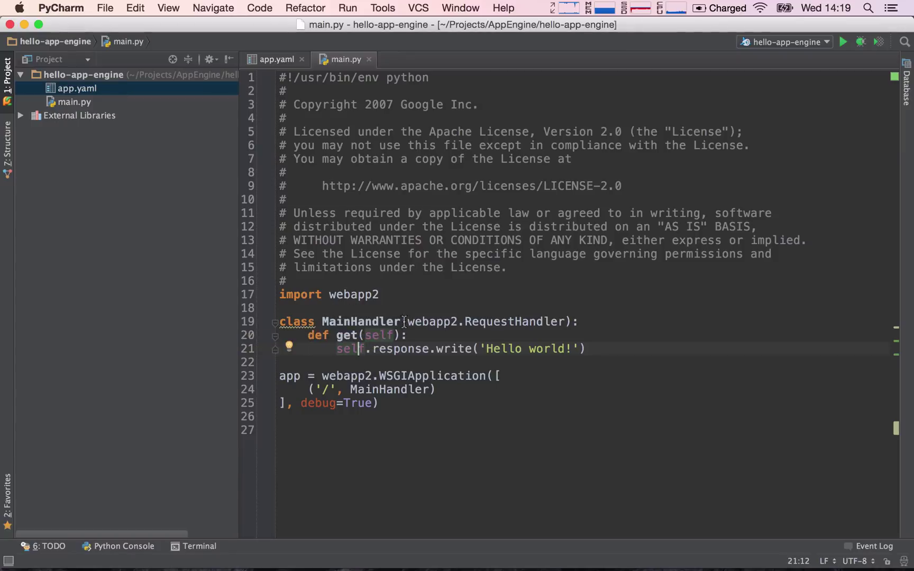
mouse_move(523, 318)
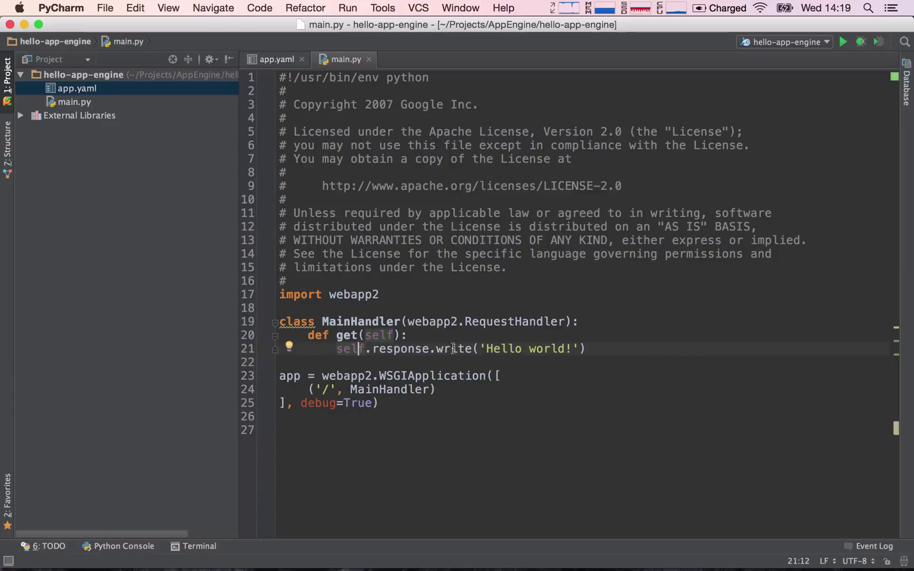
mouse_move(469, 349)
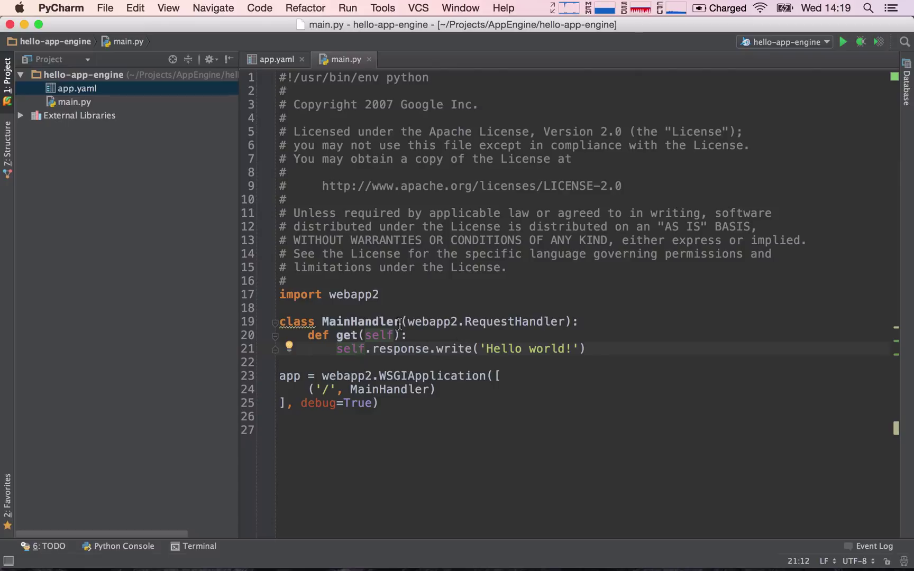
left_click_drag(408, 321, 490, 321)
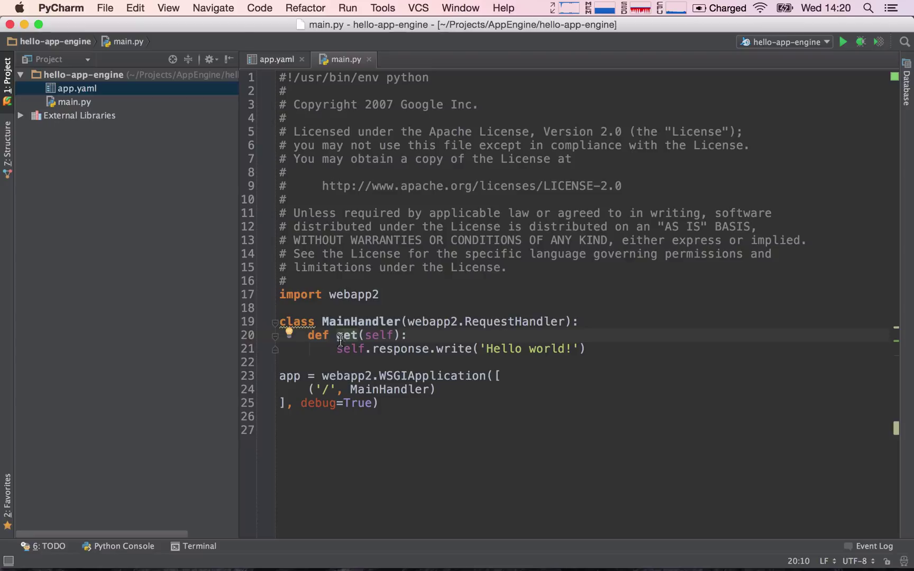
double_click(344, 335)
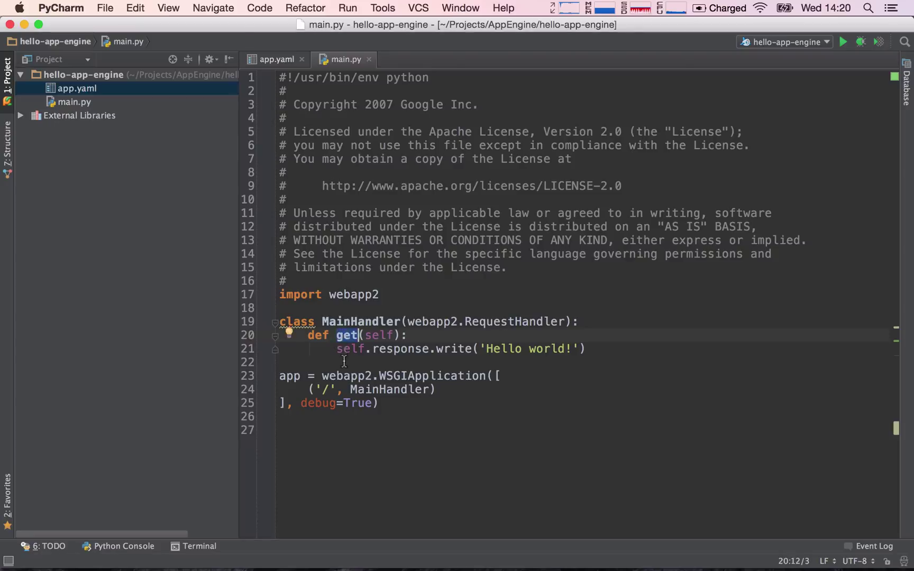
mouse_move(345, 357)
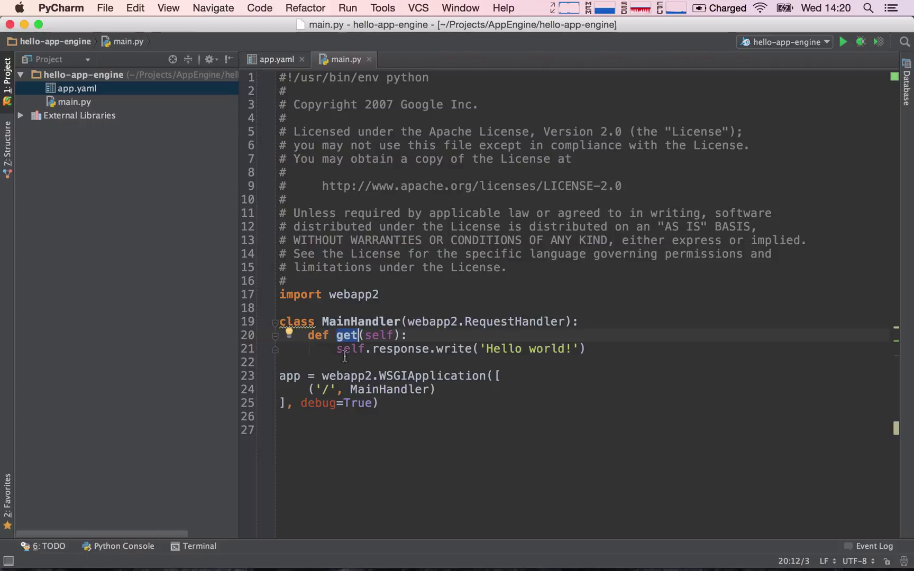
mouse_move(323, 337)
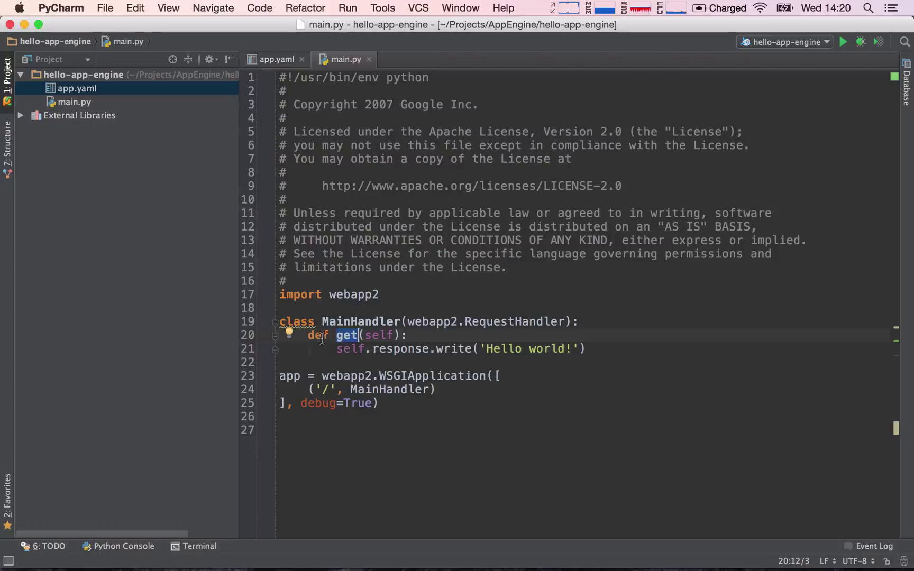